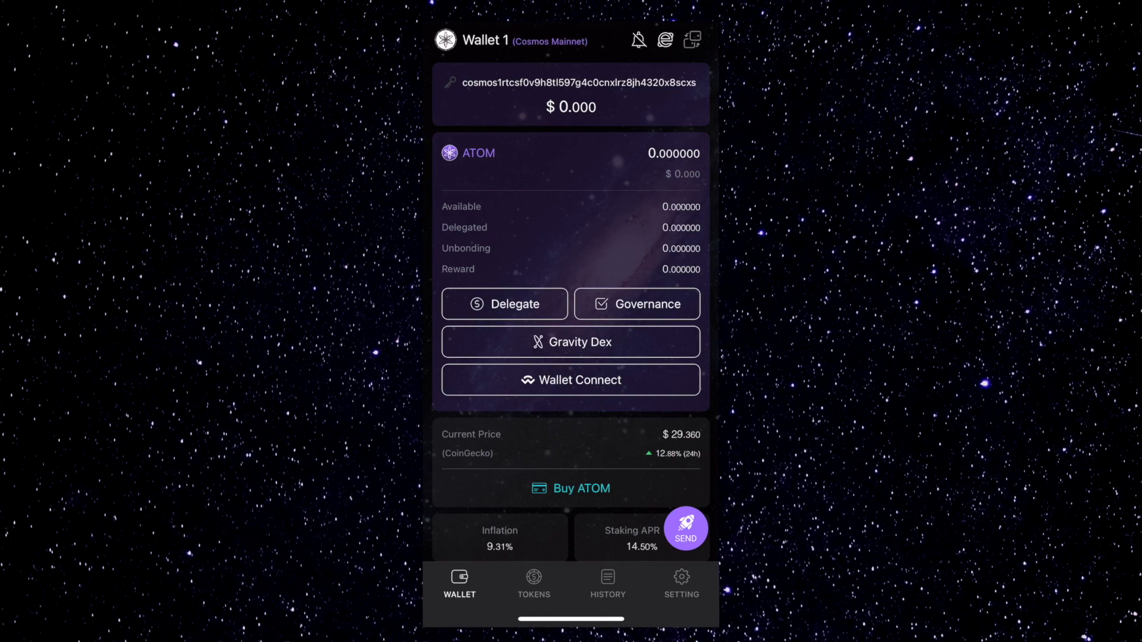
- Switch to the Gravity wallet on G-BRIDGE holding 10.001479 GRAVITON via the wallet list
{"action": "left_click", "coordinate": [693, 36]}
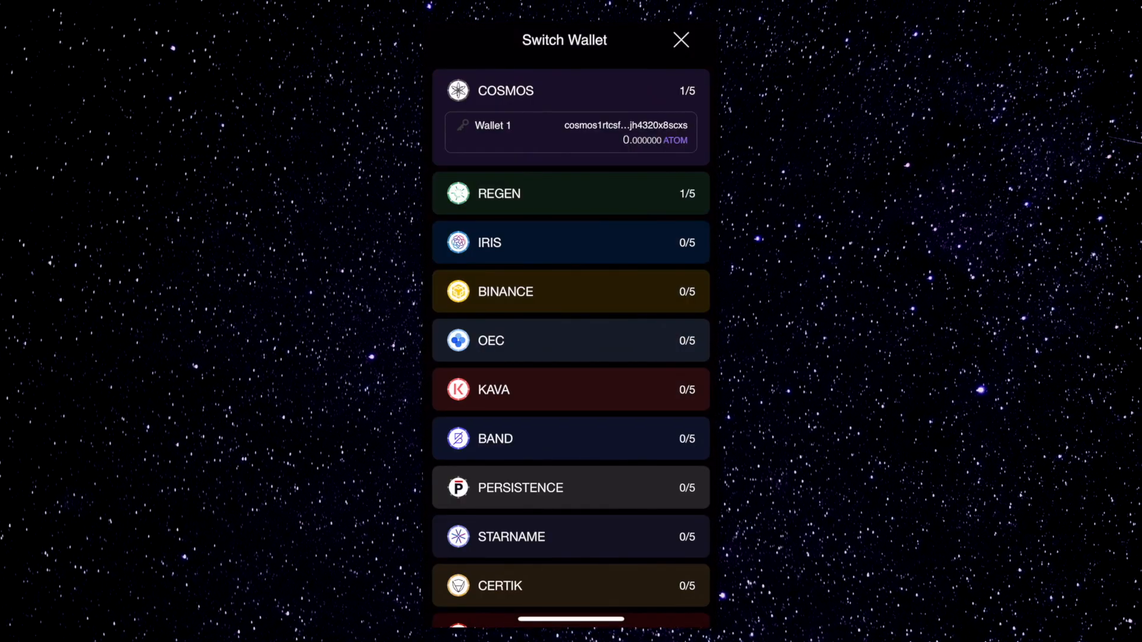
{"action": "scroll", "scroll_direction": "down", "scroll_amount": 3}
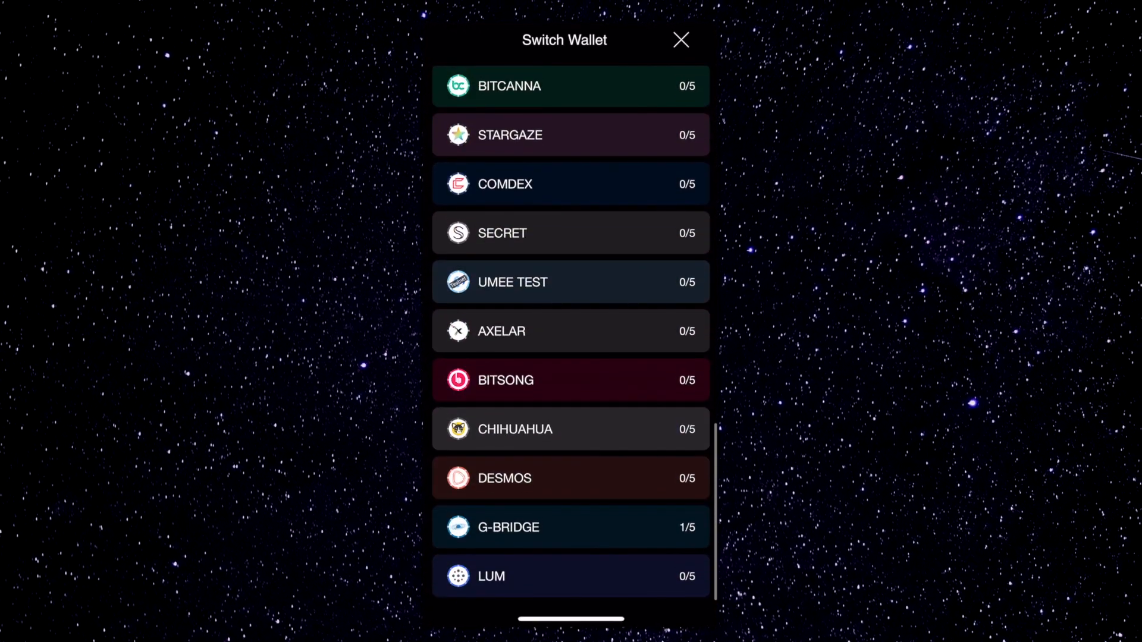
{"action": "left_click", "coordinate": [571, 527]}
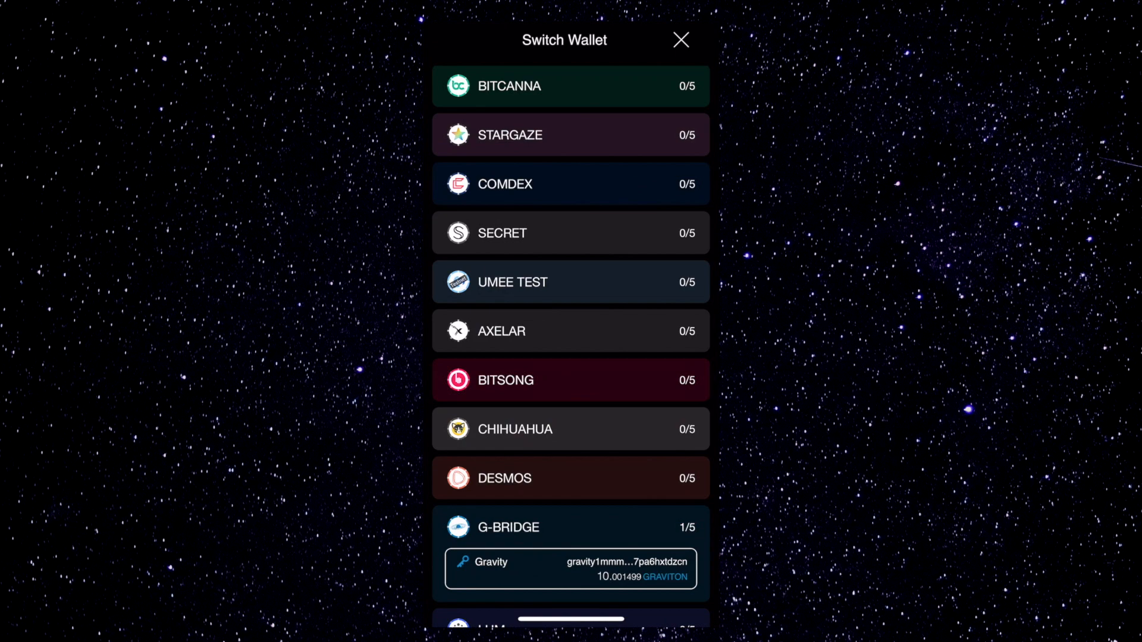
{"action": "scroll", "scroll_direction": "down", "scroll_amount": 3}
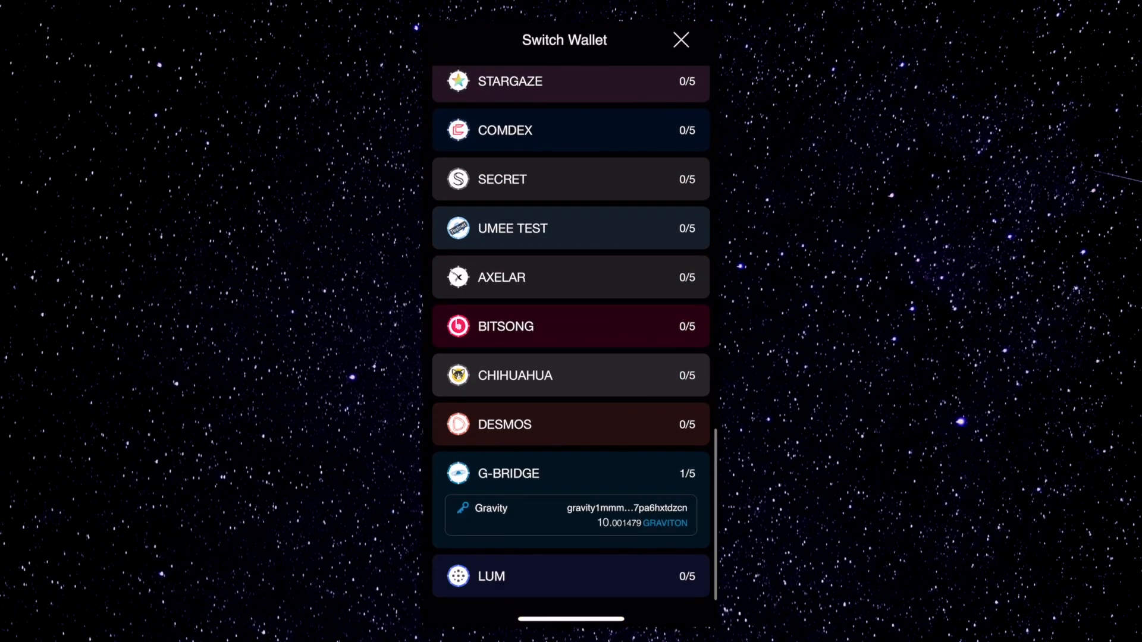
{"action": "left_click", "coordinate": [570, 516]}
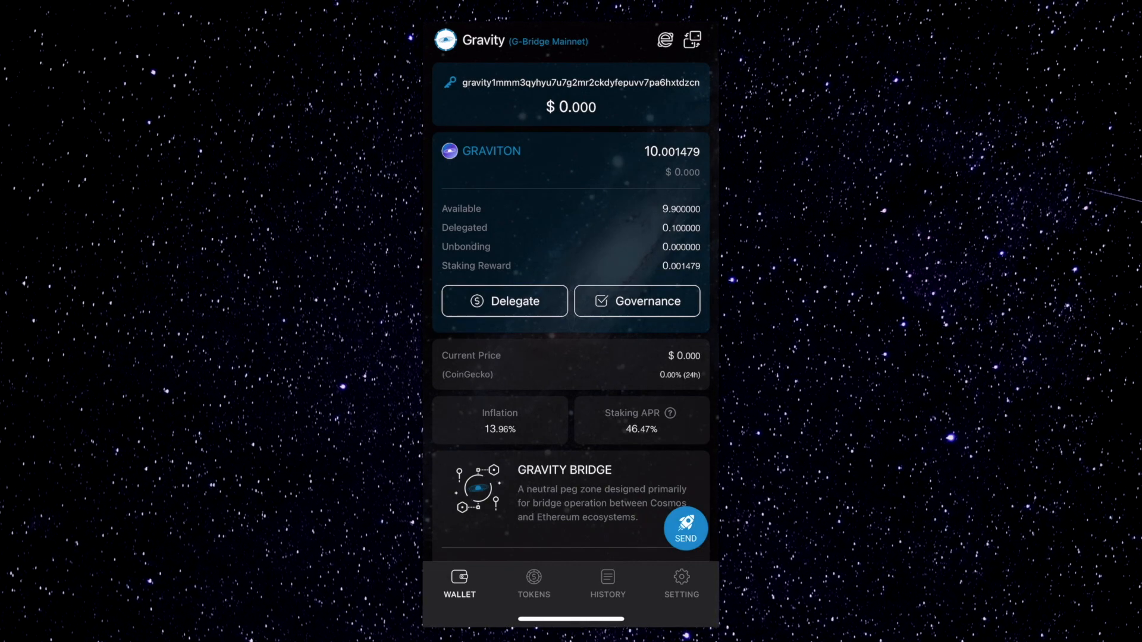
- Start an IBC Send from the GRAVITON token detail, bringing up the IBC notice
{"action": "left_click", "coordinate": [533, 584]}
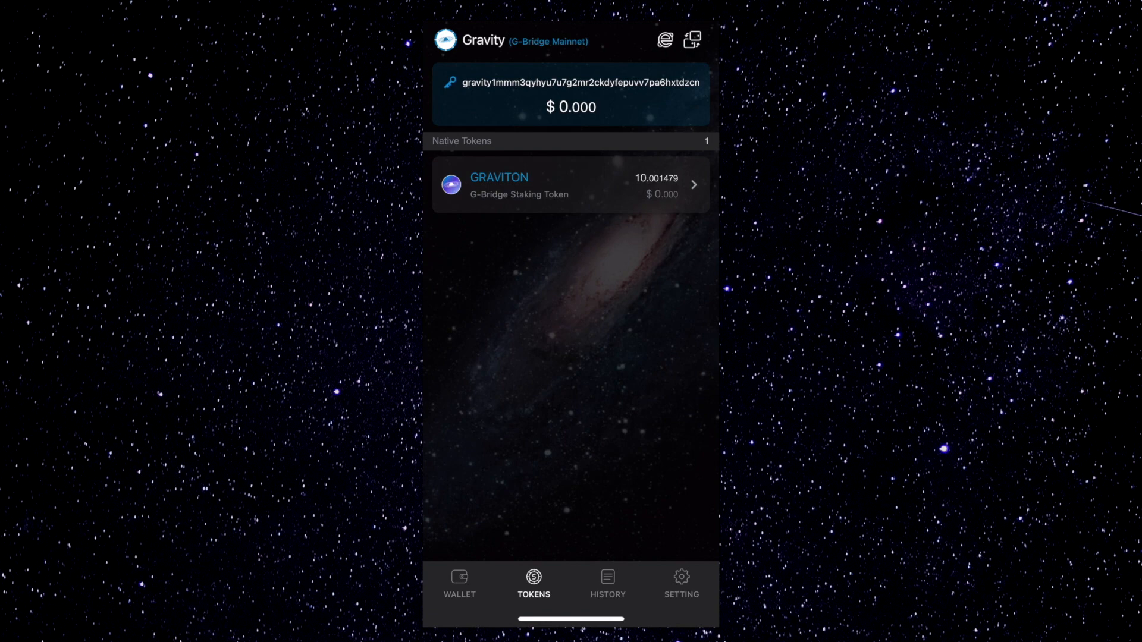
{"action": "left_click", "coordinate": [570, 185]}
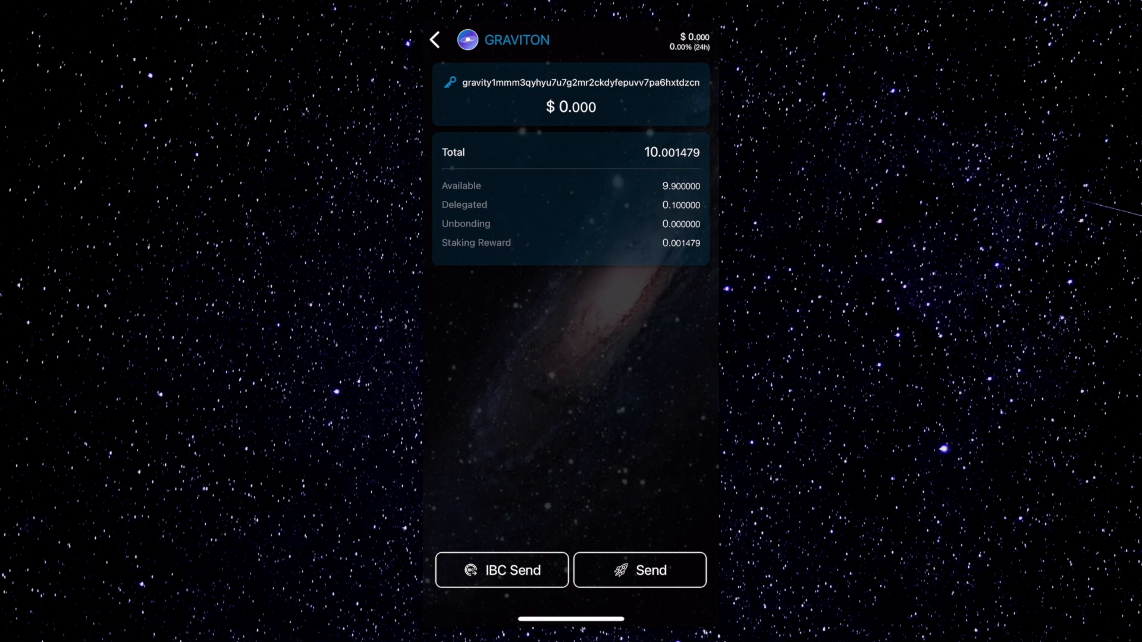
{"action": "left_click", "coordinate": [502, 571]}
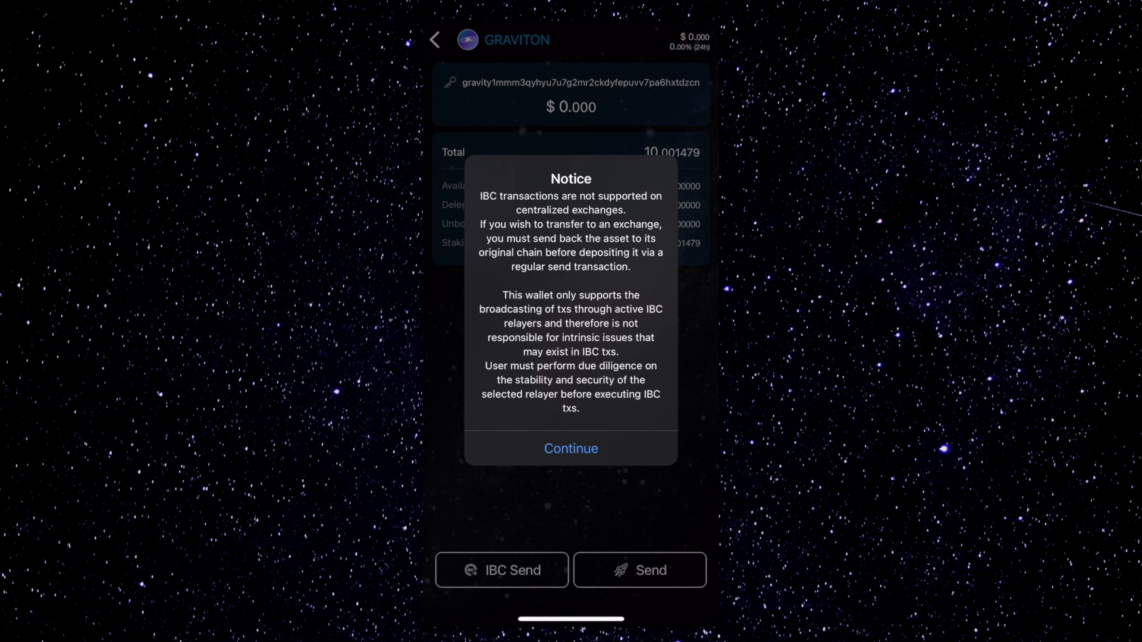
- Acknowledge the notice, choose OSMOSIS via the well-known channel-10 relayer and reach the recipient step
{"action": "left_click", "coordinate": [571, 449]}
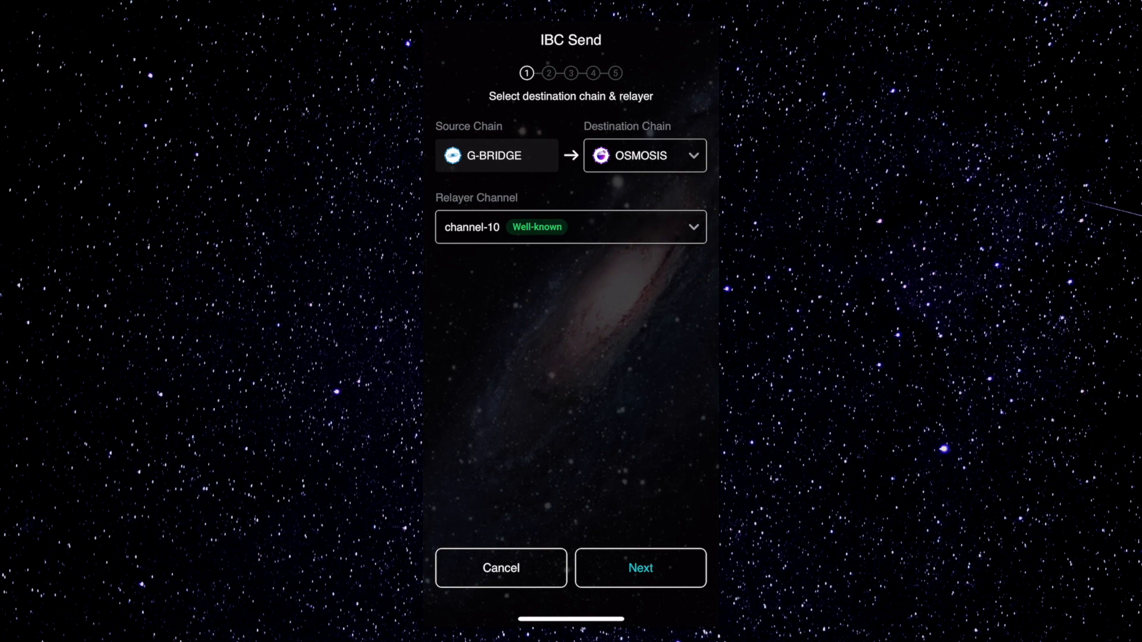
{"action": "left_click", "coordinate": [645, 155]}
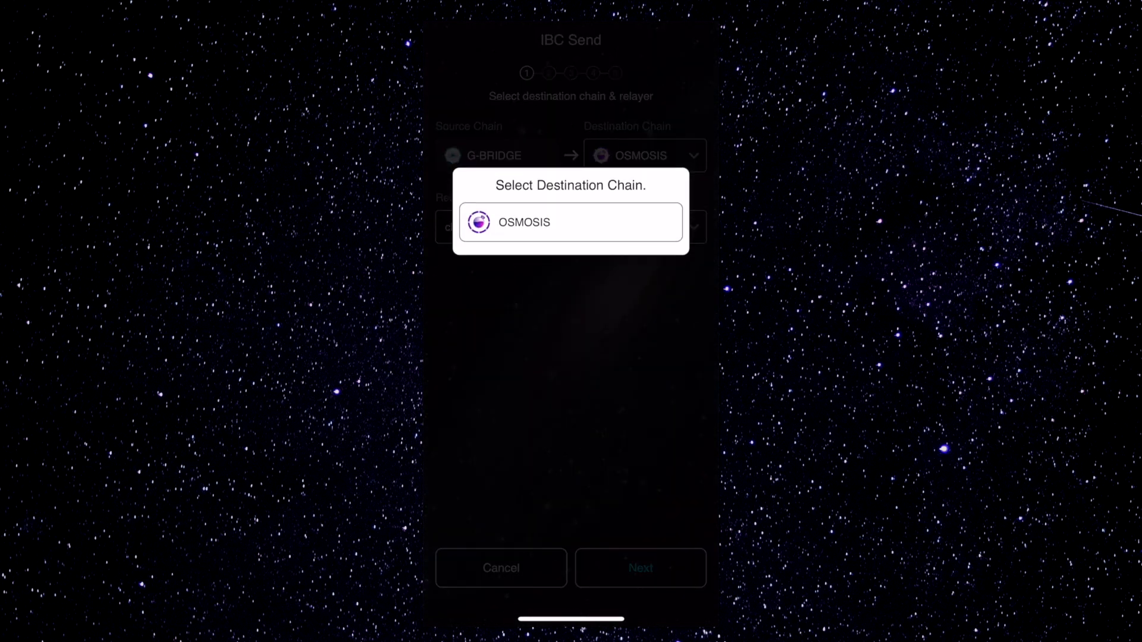
{"action": "left_click", "coordinate": [571, 222]}
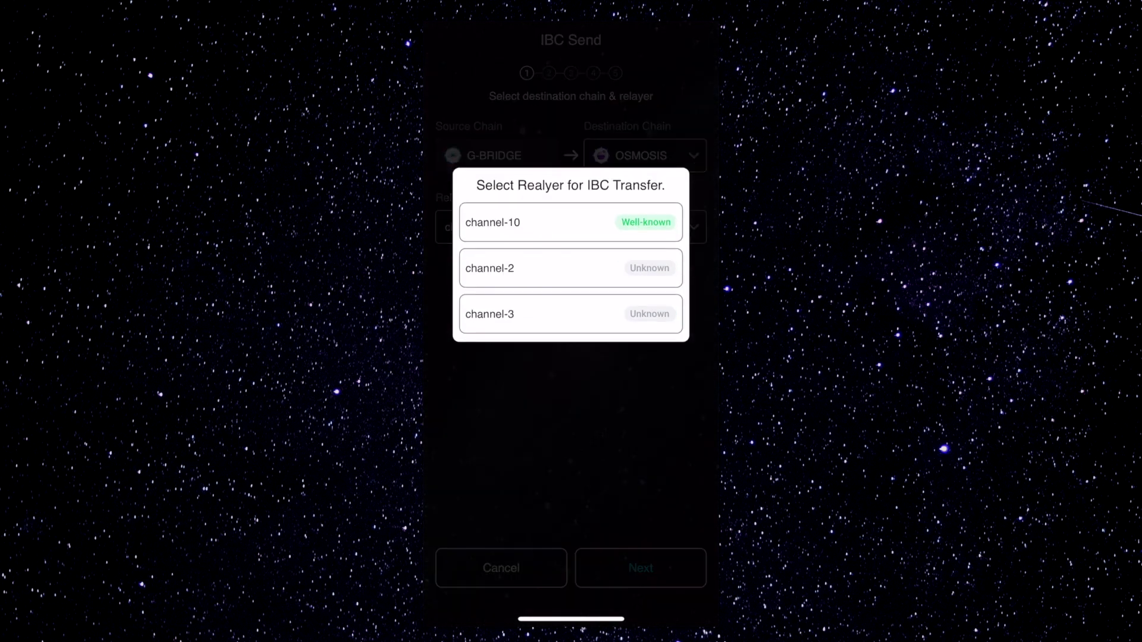
{"action": "left_click", "coordinate": [570, 222]}
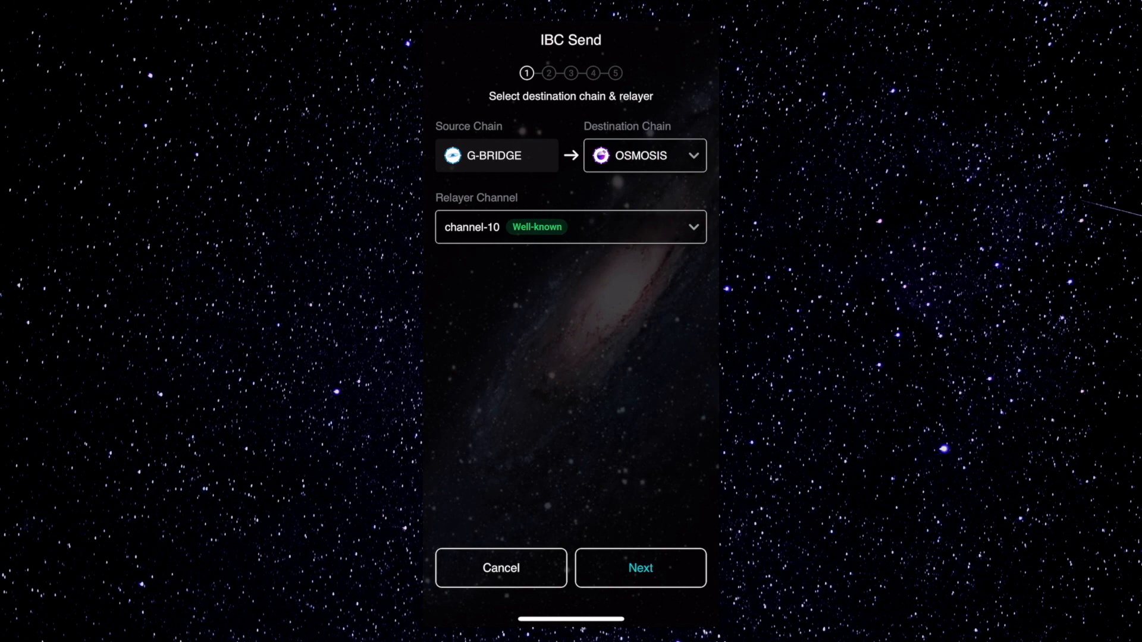
{"action": "left_click", "coordinate": [640, 568]}
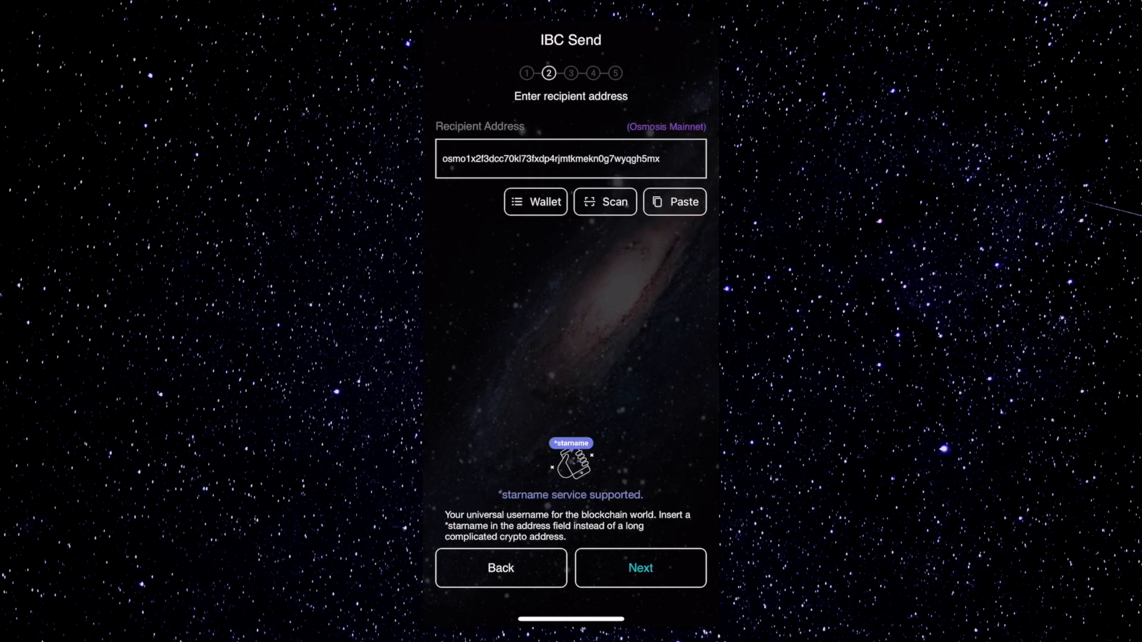
- Confirm the Osmosis address, amount 1 GRAVITON and Low fee, then broadcast the transfer
{"action": "left_click", "coordinate": [640, 567]}
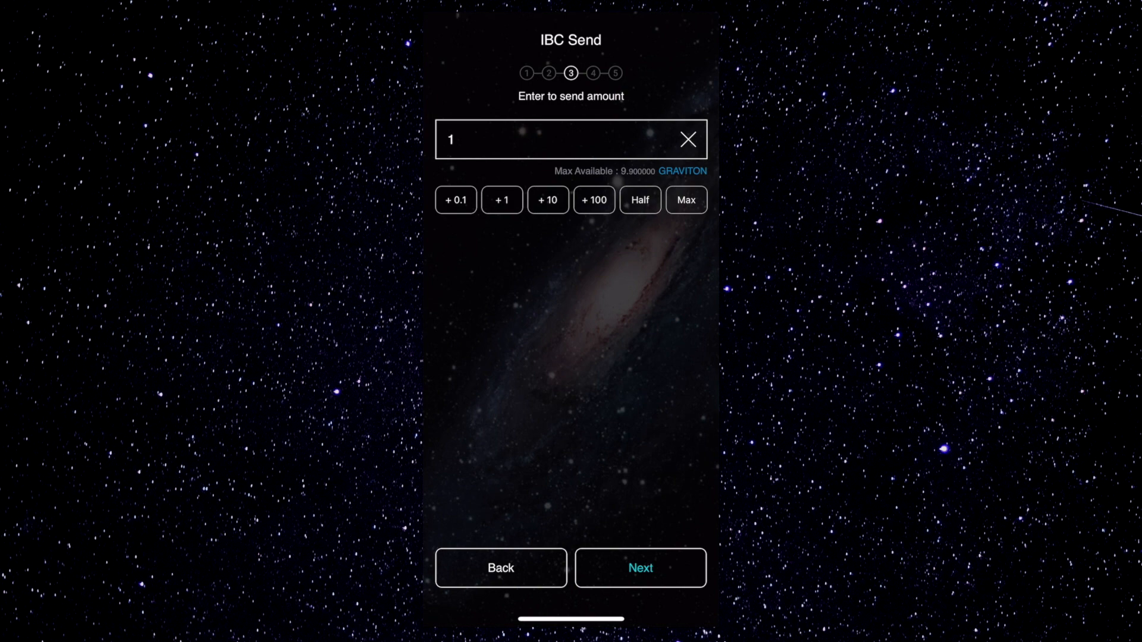
{"action": "left_click", "coordinate": [640, 567]}
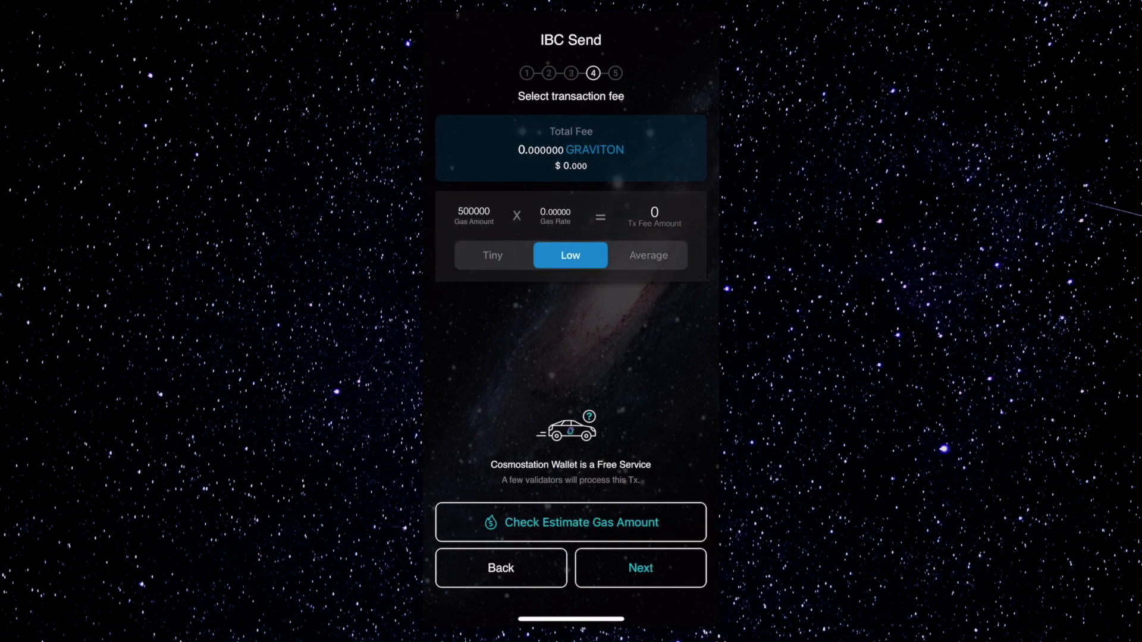
{"action": "left_click", "coordinate": [640, 568]}
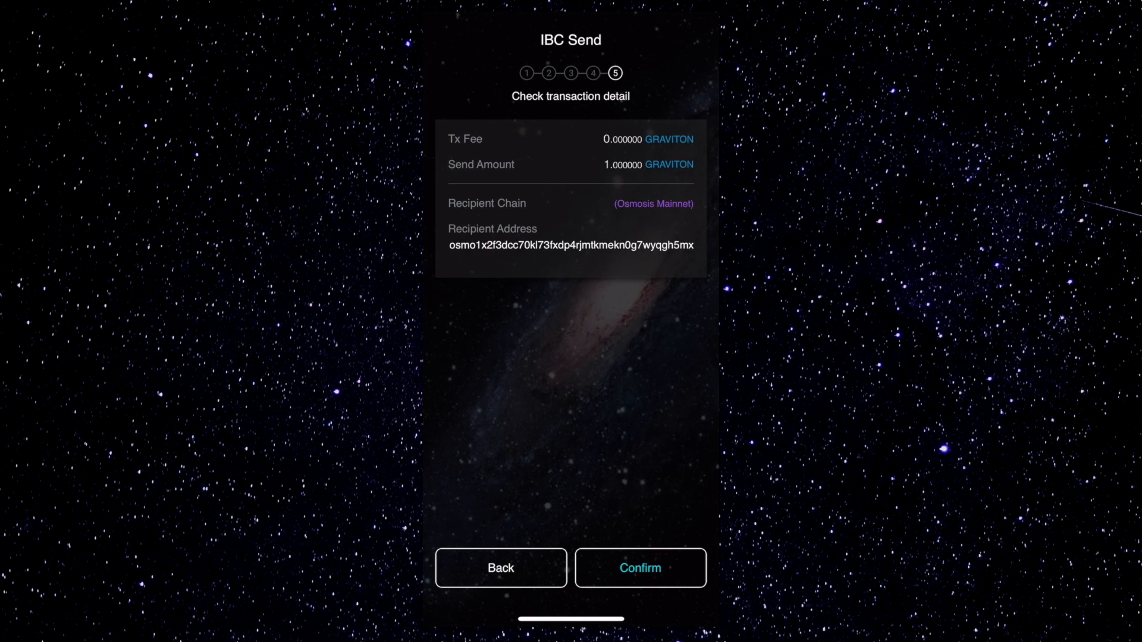
{"action": "left_click", "coordinate": [640, 568]}
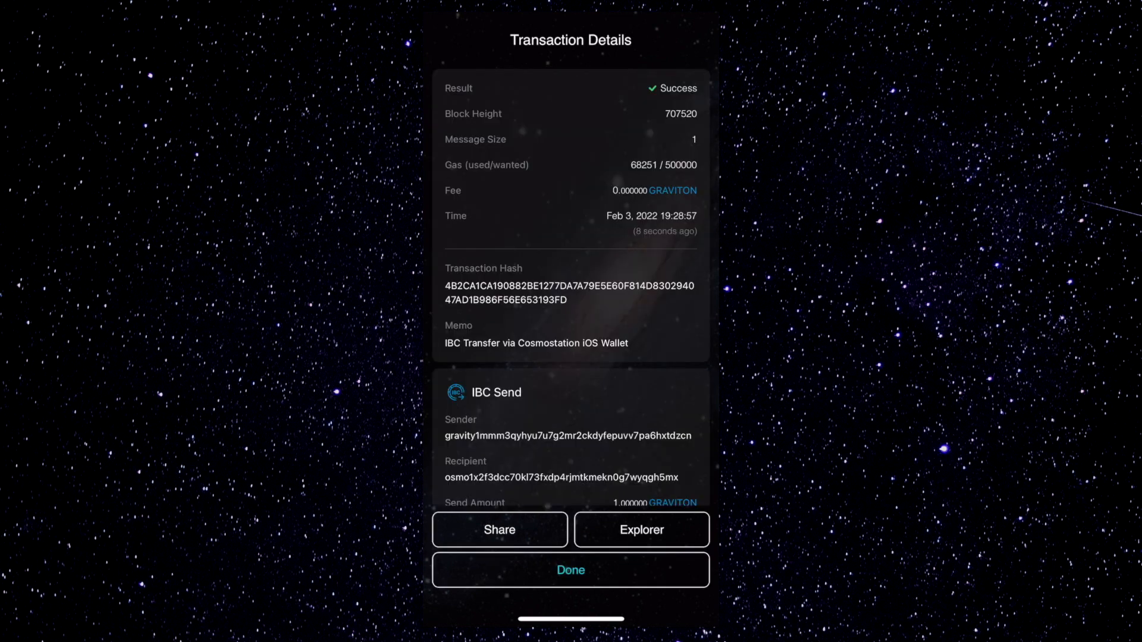
- Dismiss the transaction result and reach cli-usage.md in Gravity-Docs/docs on GitHub
{"action": "left_click", "coordinate": [571, 569]}
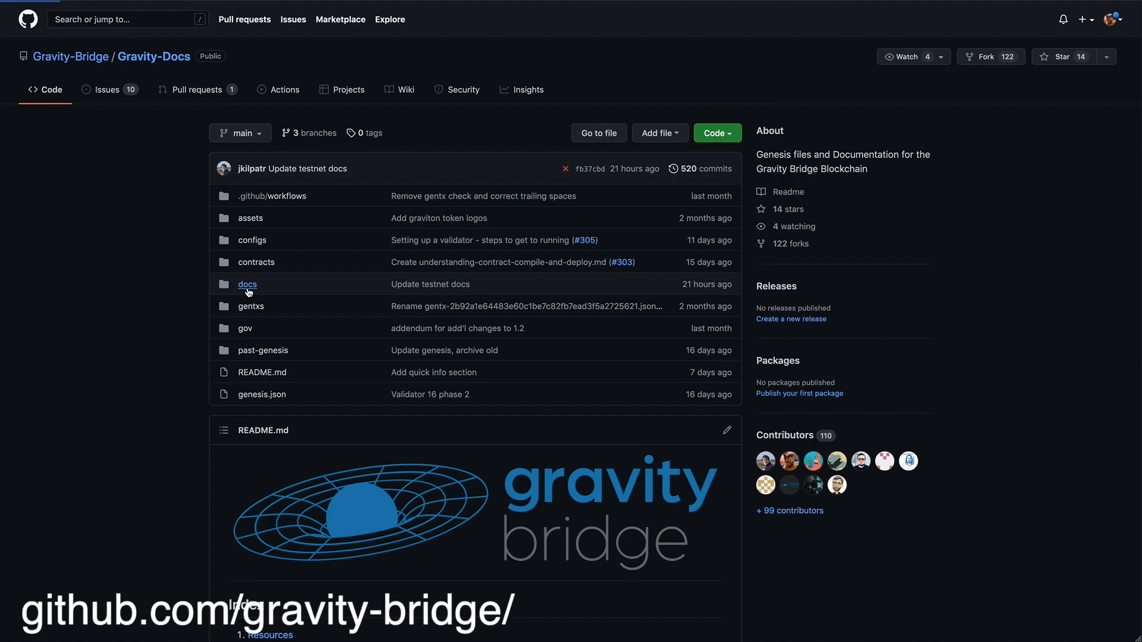
{"action": "left_click", "coordinate": [247, 284]}
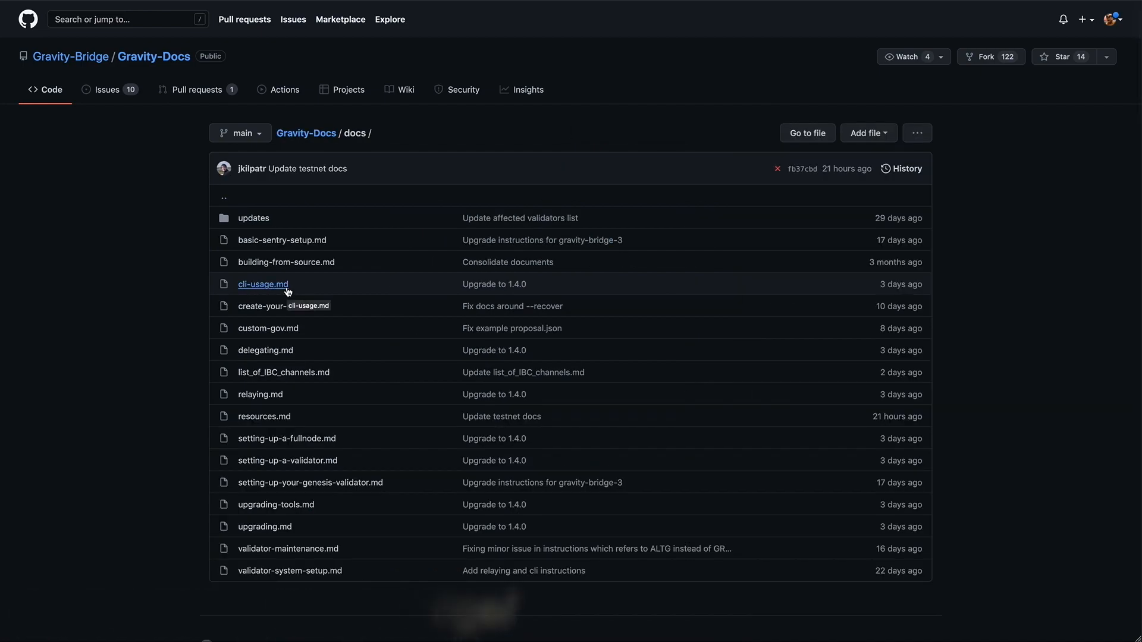
{"action": "left_click", "coordinate": [261, 284]}
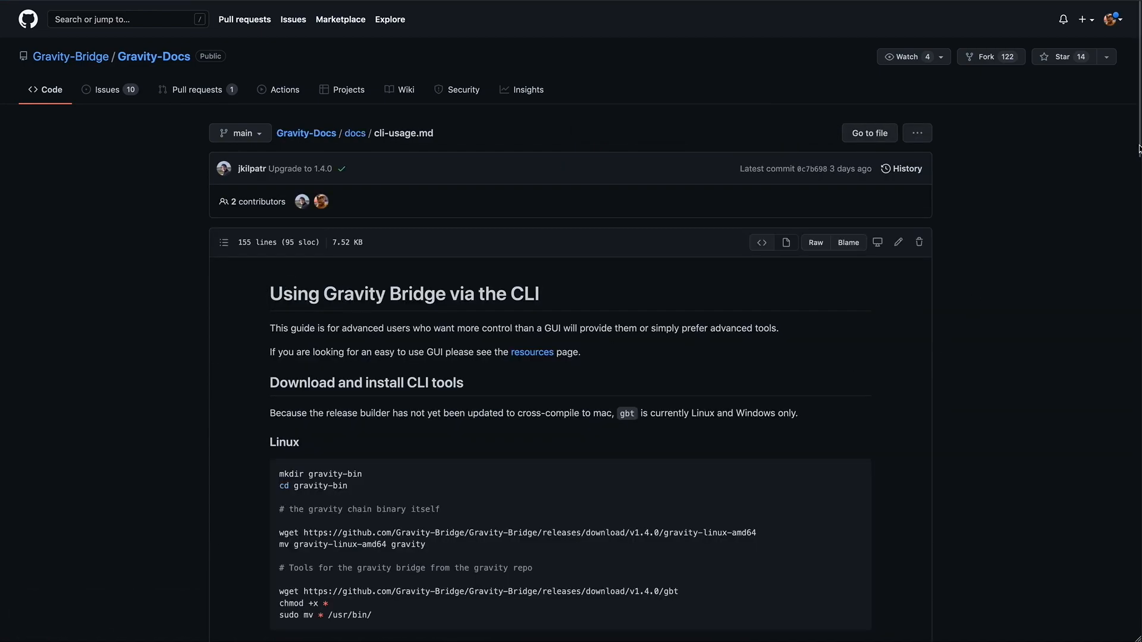